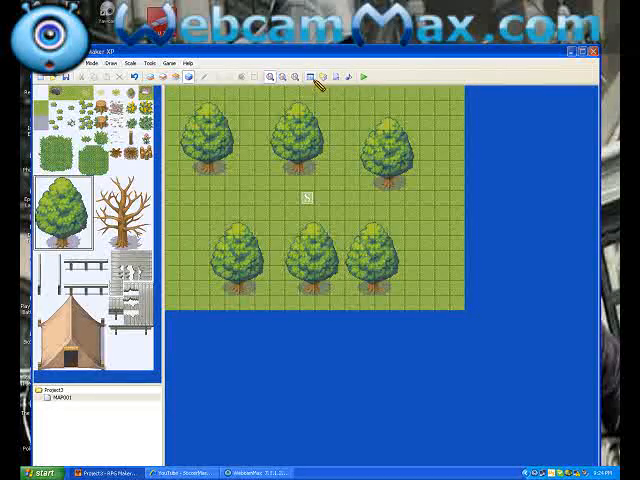
pyautogui.moveTo(320, 78)
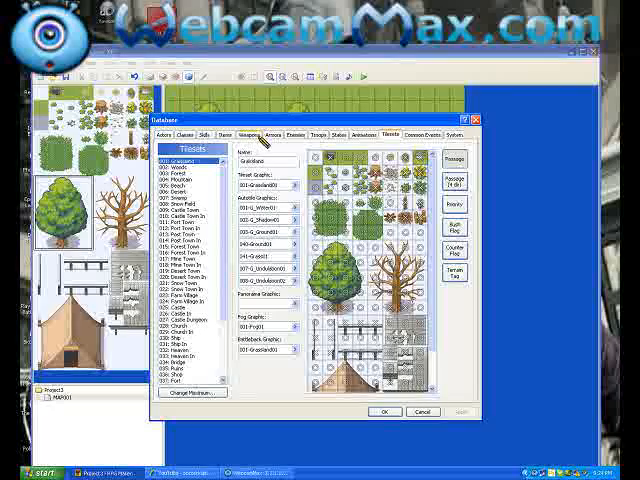
# Browse the Database sections and return to the Tilesets settings.
pyautogui.click(292, 134)
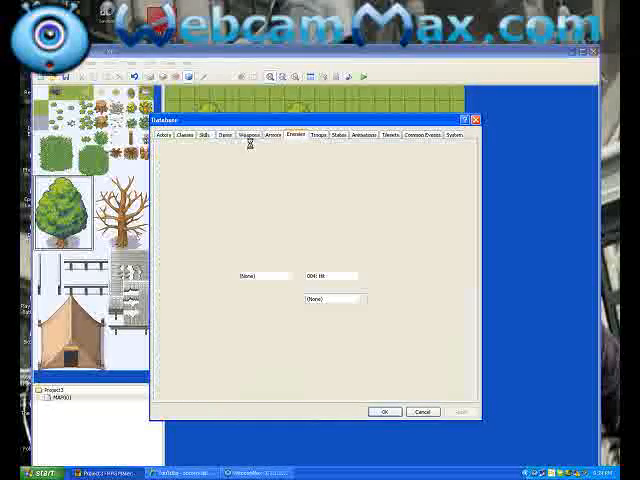
pyautogui.click(292, 134)
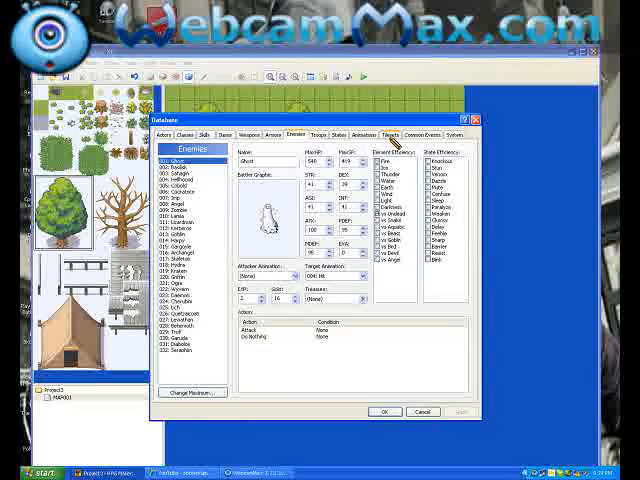
pyautogui.click(400, 132)
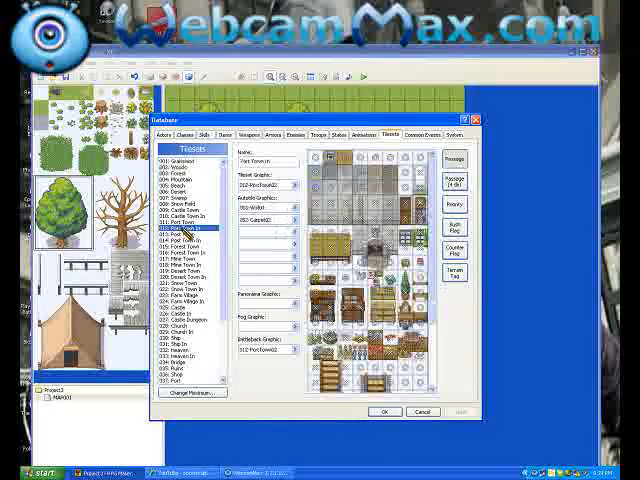
# Bring up the Fog Graphic chooser for the selected tileset.
pyautogui.click(180, 156)
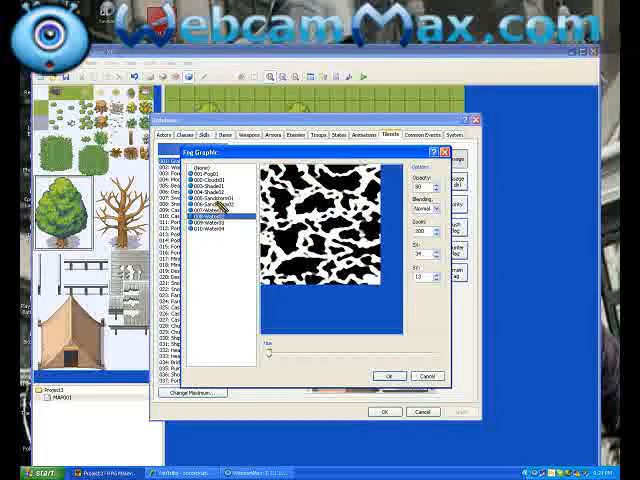
# Preview several fog images and confirm the grey cloudy fog as the tileset's fog graphic.
pyautogui.click(210, 210)
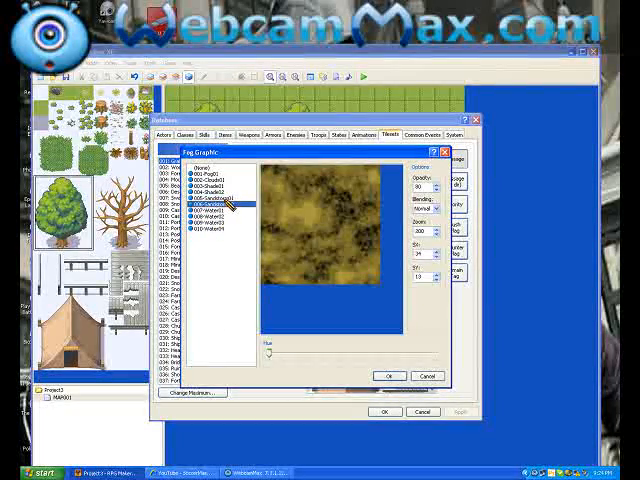
pyautogui.click(204, 200)
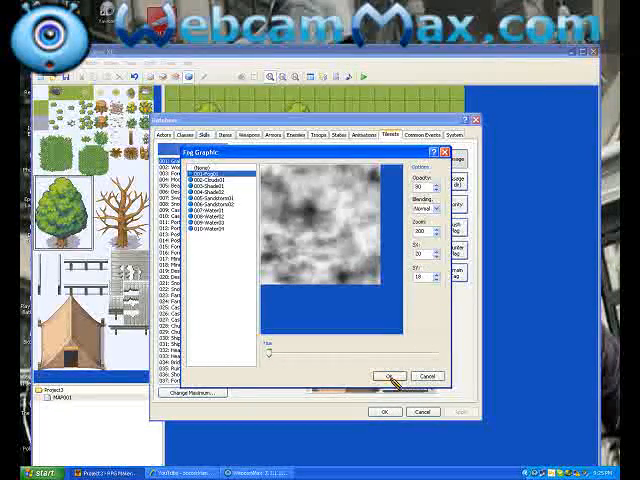
pyautogui.click(384, 374)
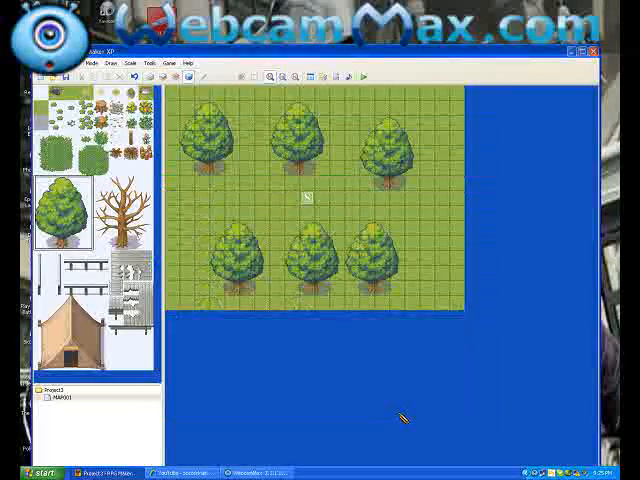
pyautogui.moveTo(300, 212)
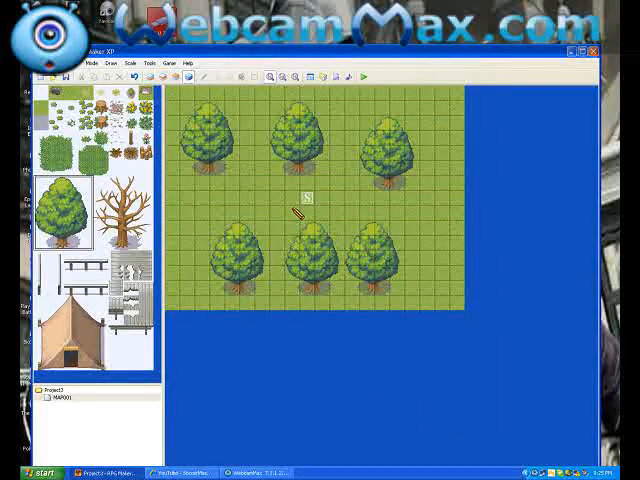
pyautogui.moveTo(364, 78)
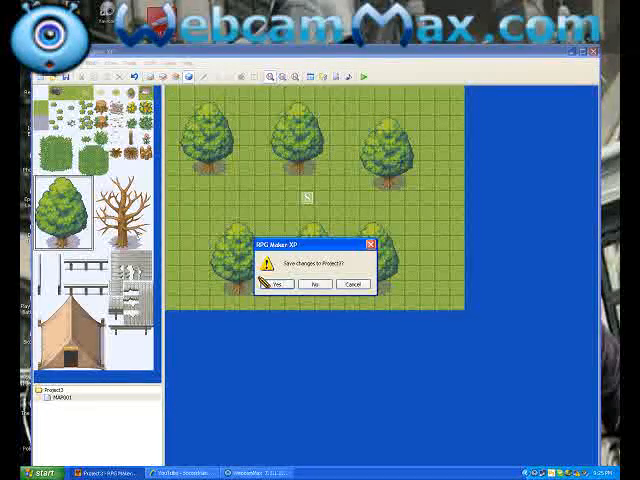
# Save the project changes so the playtest launches to the title screen.
pyautogui.click(282, 284)
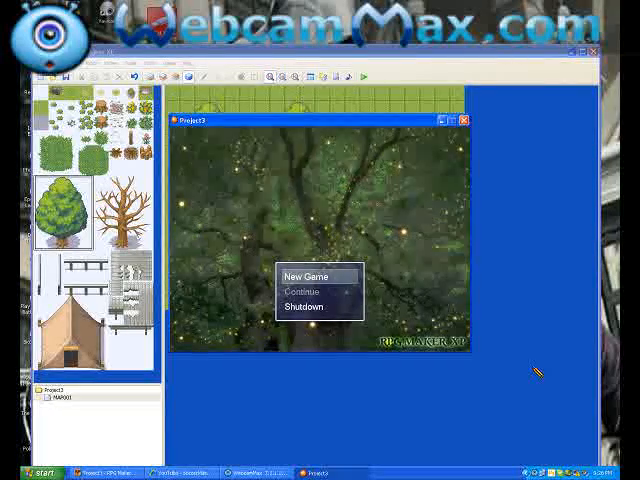
# Start a New Game in the playtest, then save changes again for a second playtest launch.
pyautogui.click(310, 276)
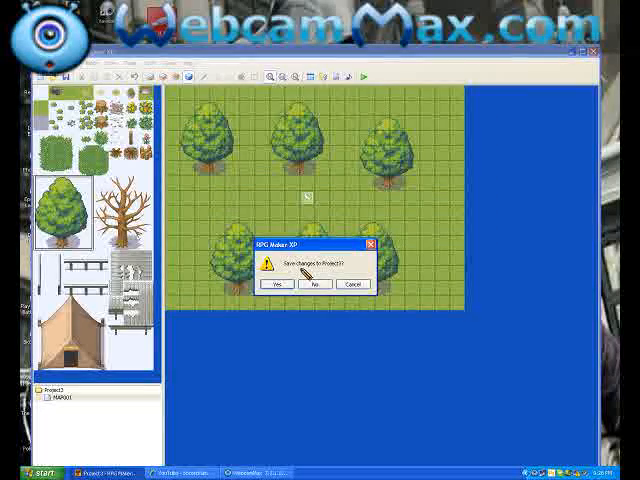
pyautogui.click(280, 284)
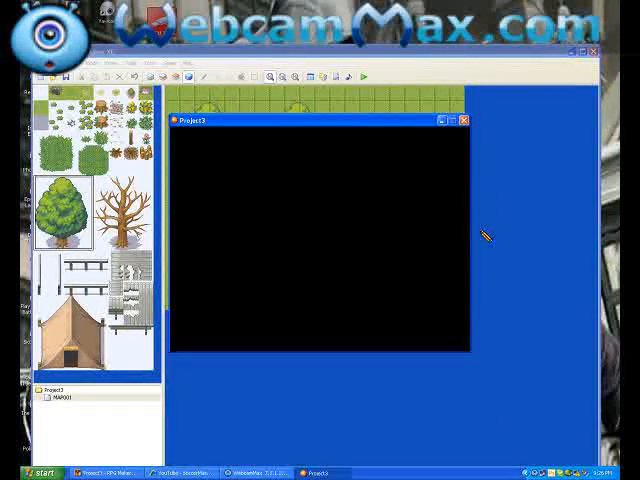